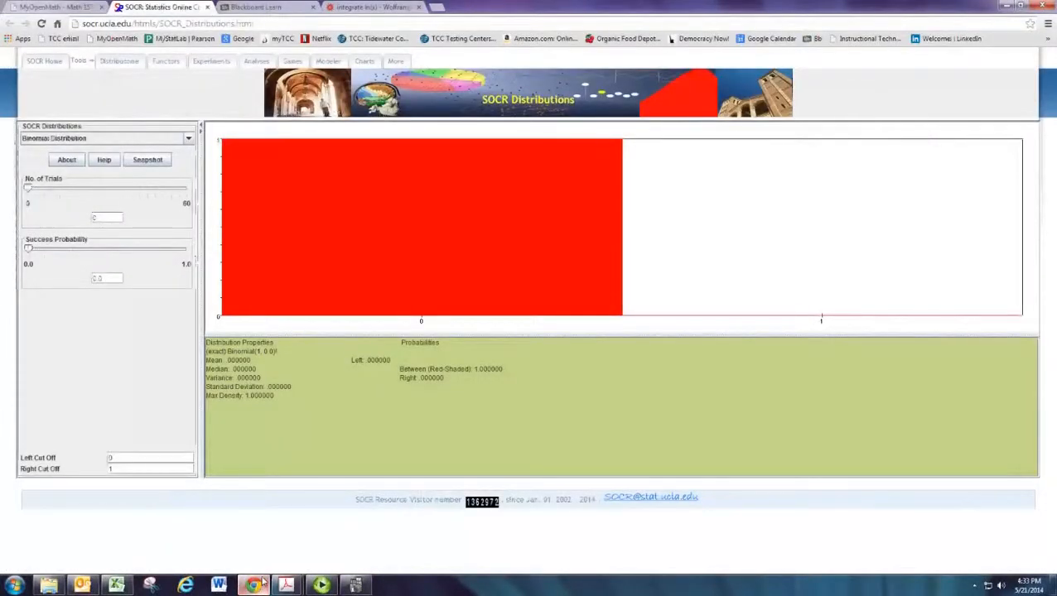
- Return to the MyOpenMath course resources page and scroll toward the Binomial Distribution Calculator link
click(49, 7)
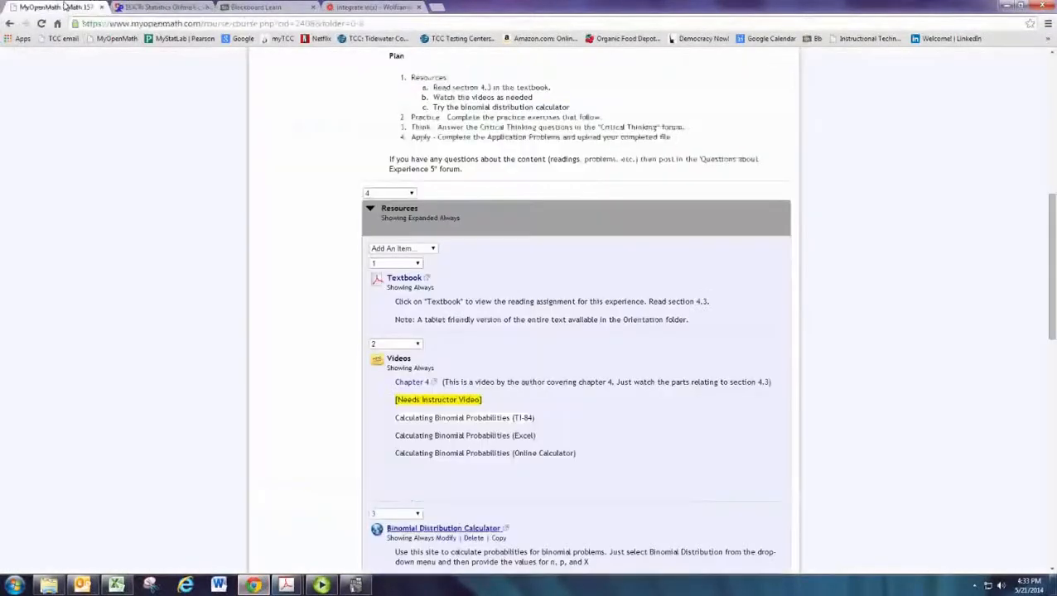
scroll(down, 3)
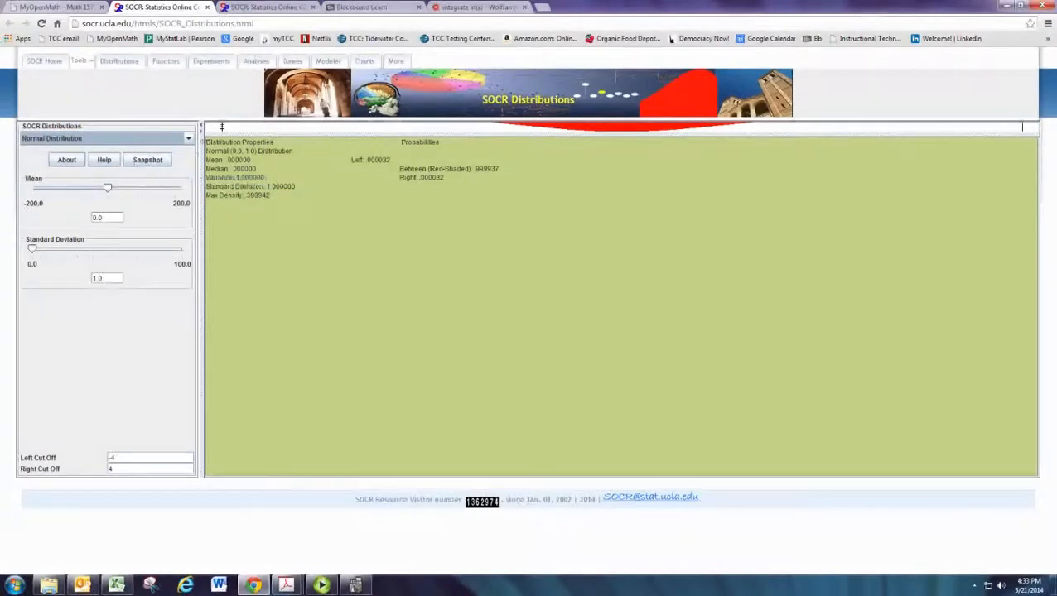
- Select Binomial Distribution and drag No. of Trials up to 60
click(189, 138)
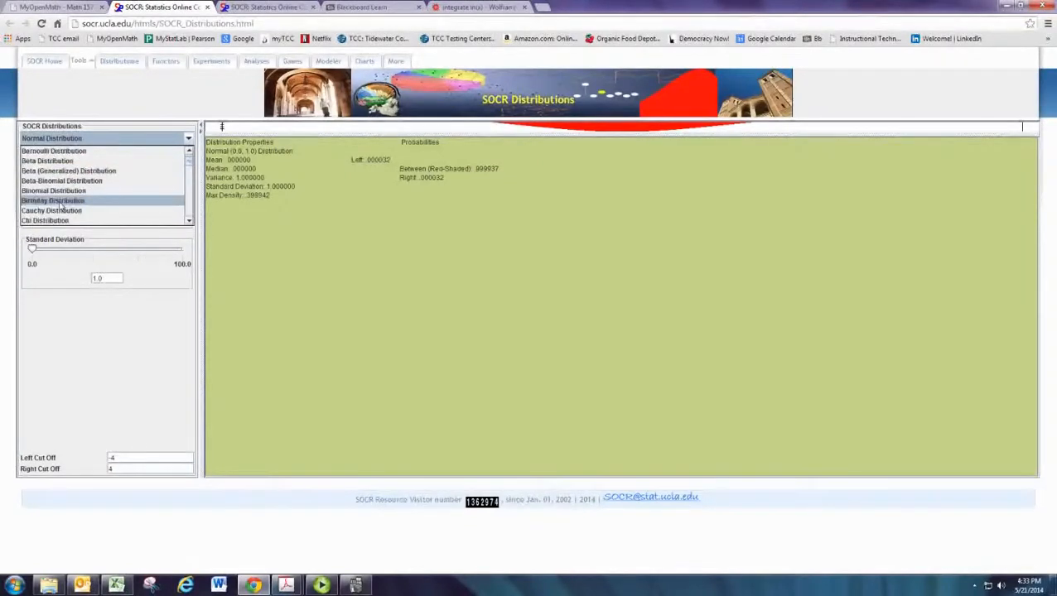
click(53, 190)
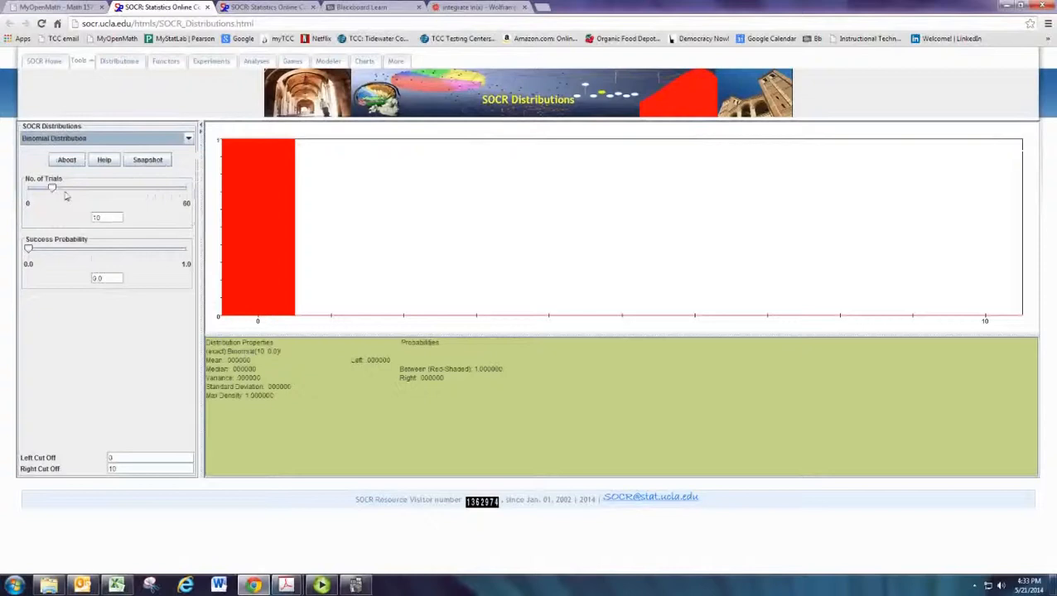
drag(53, 187, 80, 187)
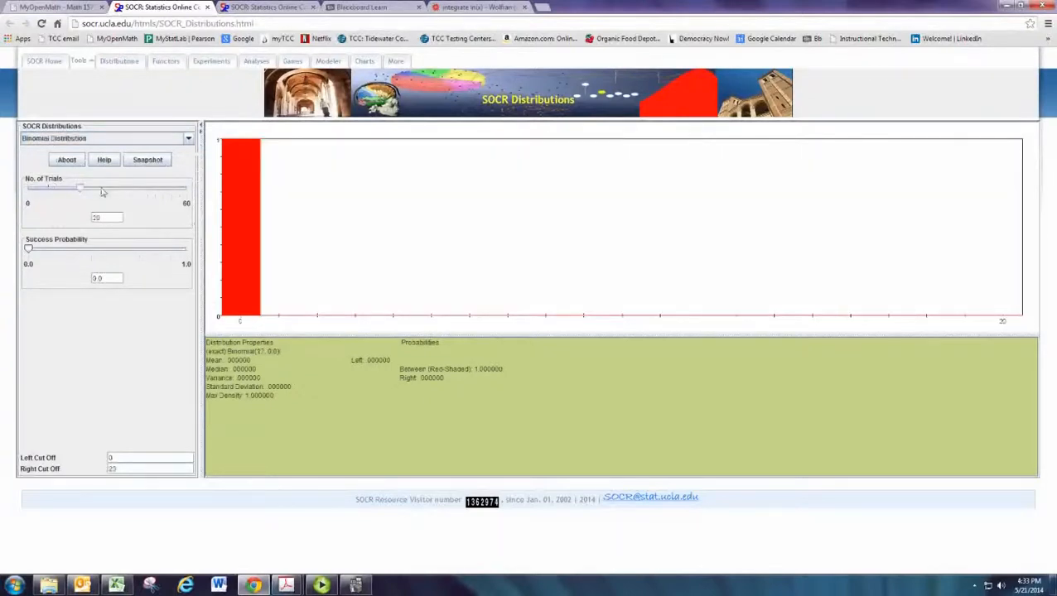
drag(80, 187, 186, 187)
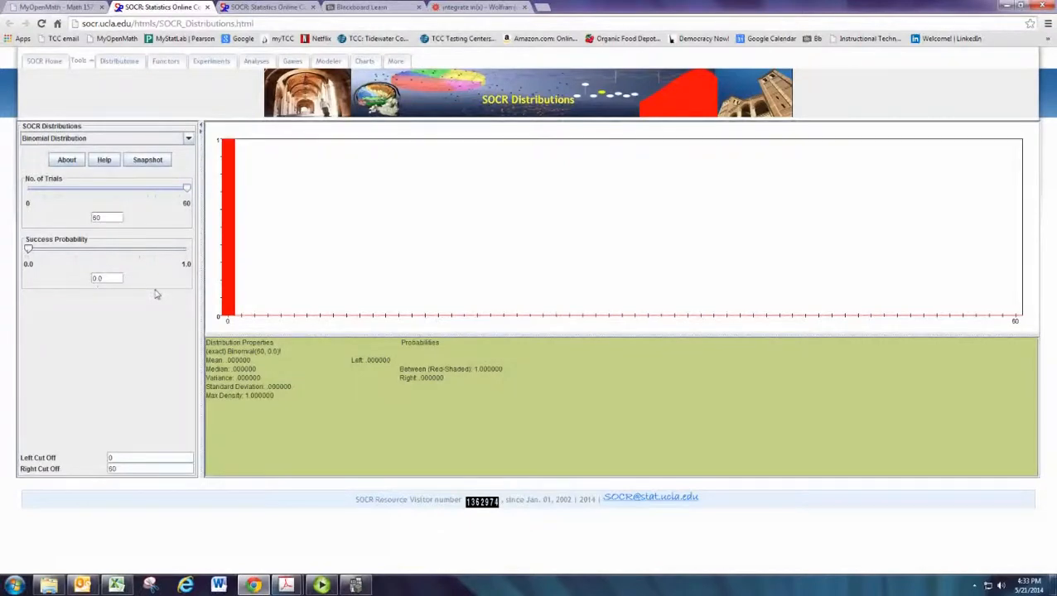
mouse_move(157, 297)
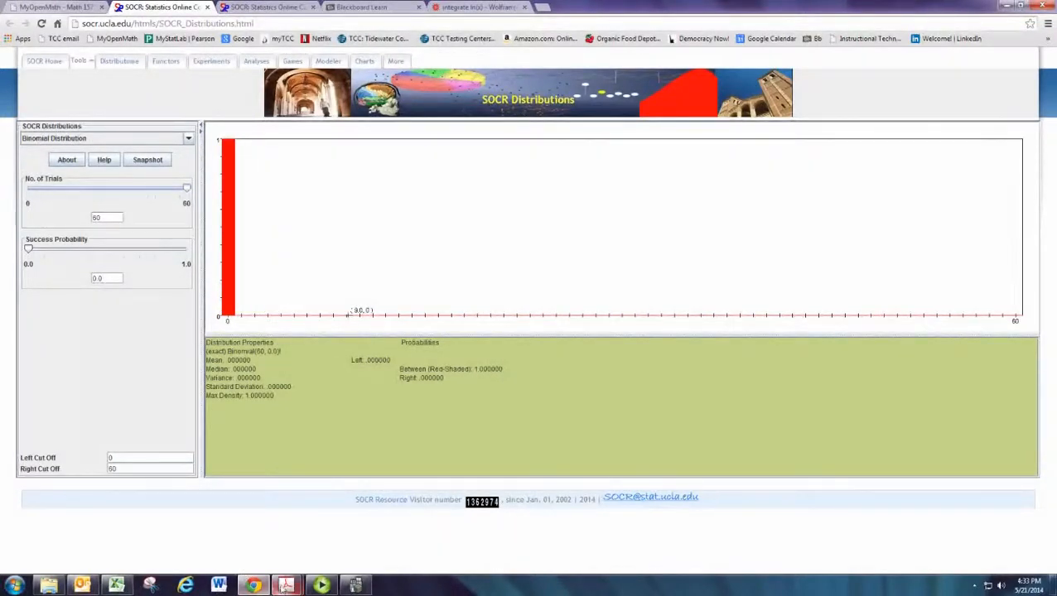
- Drag the No. of Trials slider back down to 50
click(285, 586)
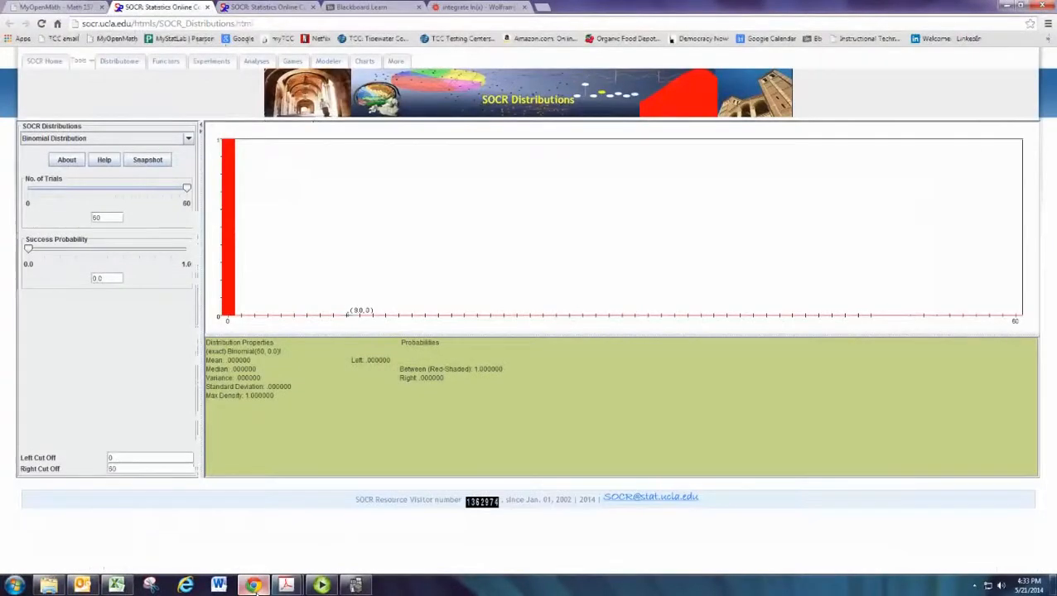
drag(186, 188, 159, 188)
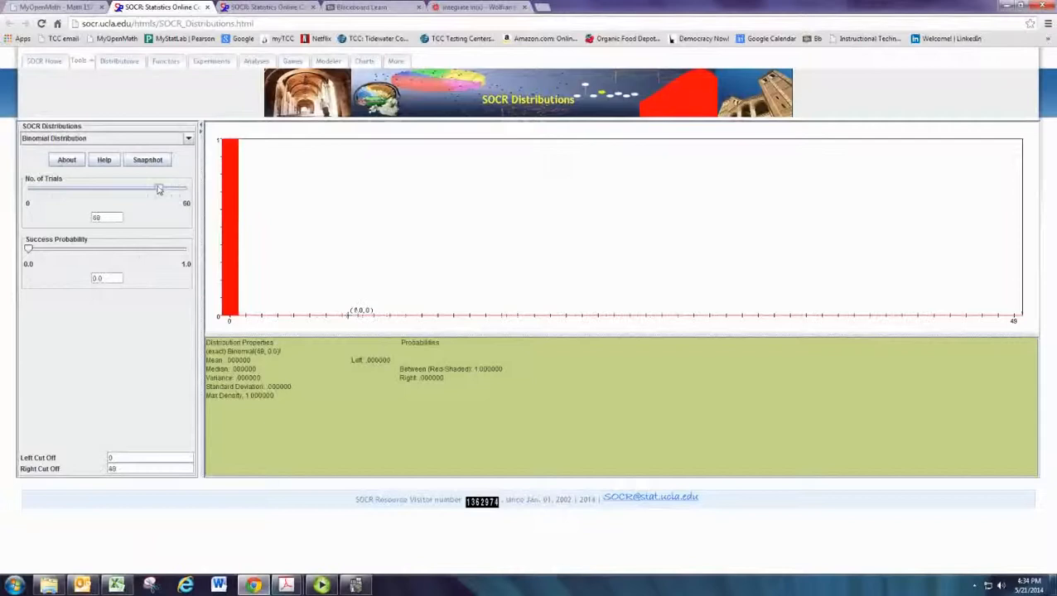
drag(157, 188, 163, 188)
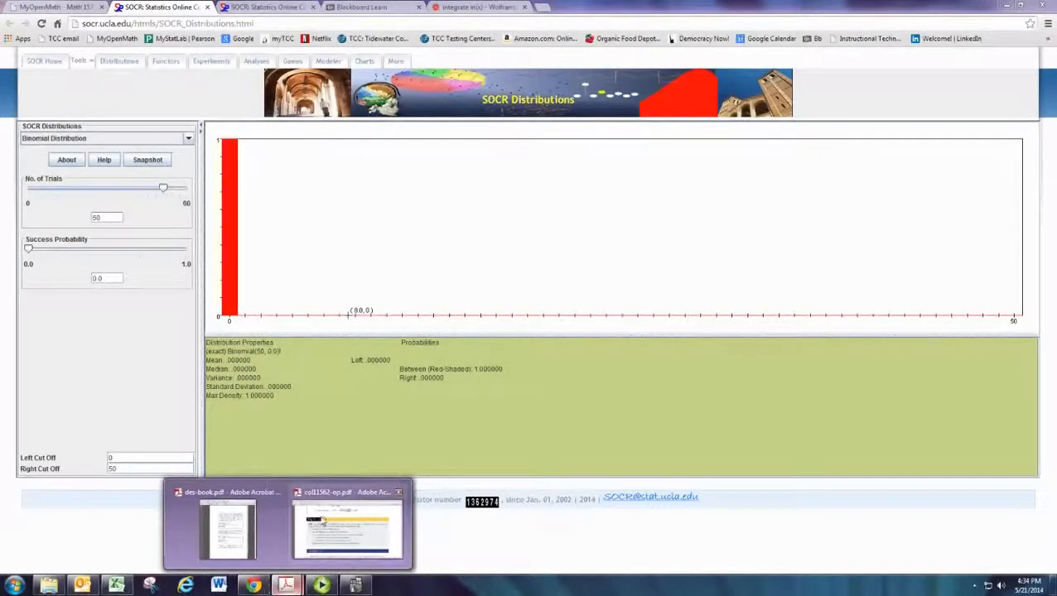
- Show the textbook PDF's Try It 4.14 problem on 50 adults preferring saving
click(347, 528)
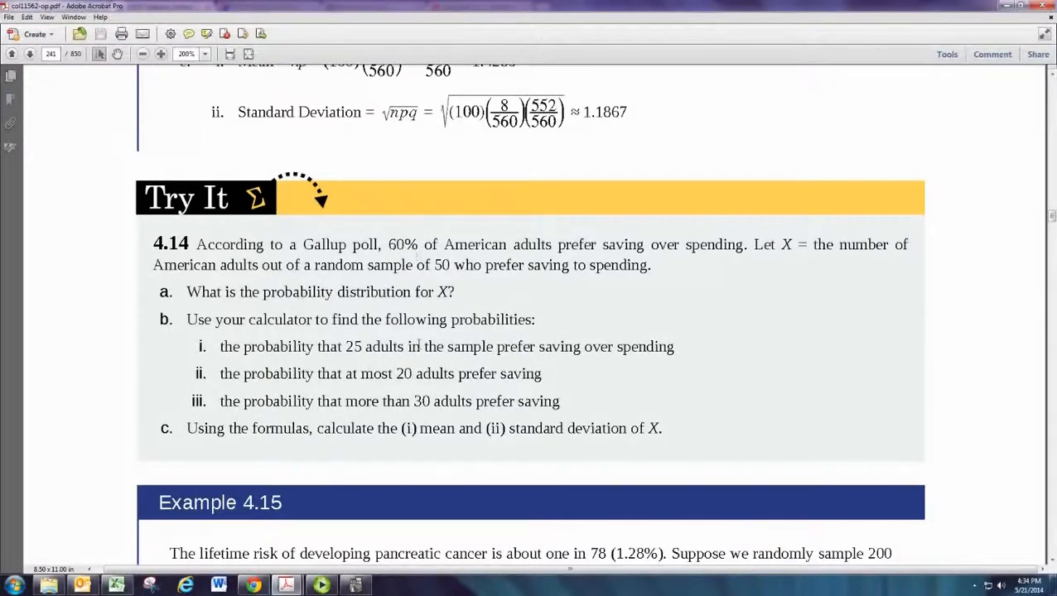
mouse_move(254, 586)
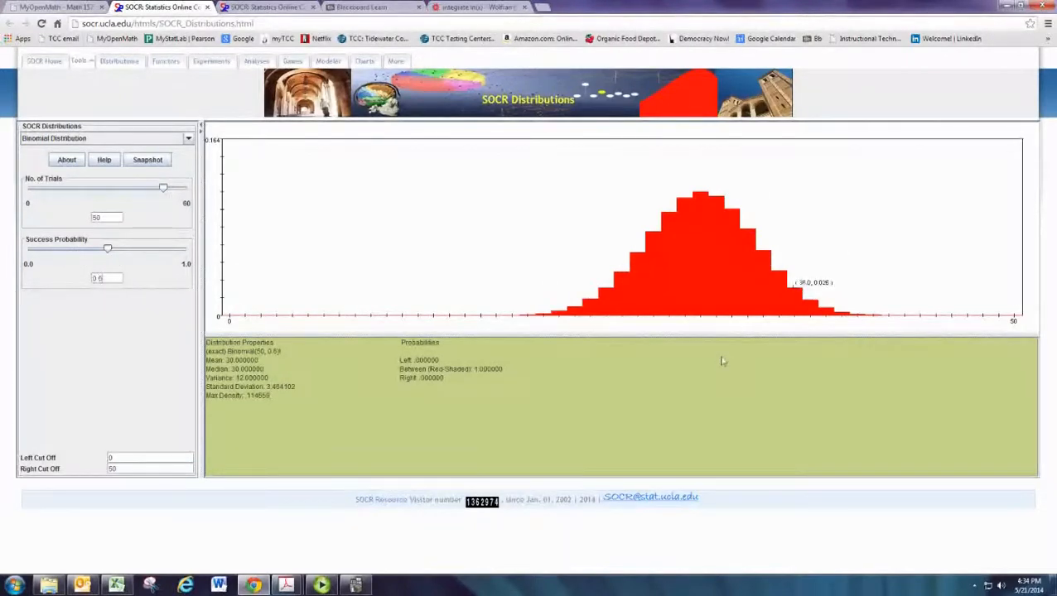
mouse_move(730, 293)
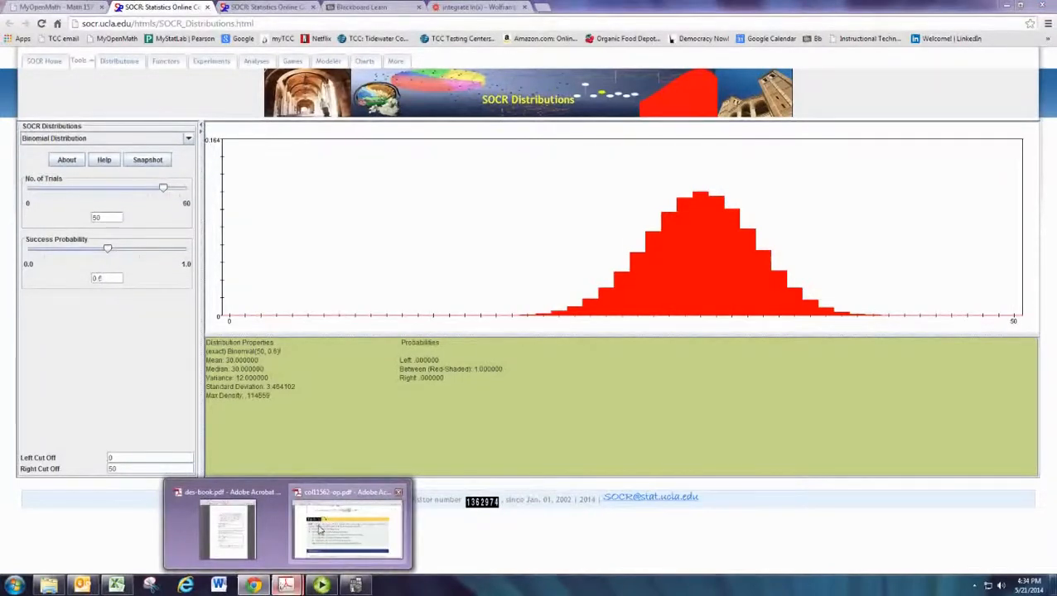
- Recheck the Try It 4.14 textbook problem in Acrobat
click(346, 527)
text(20)
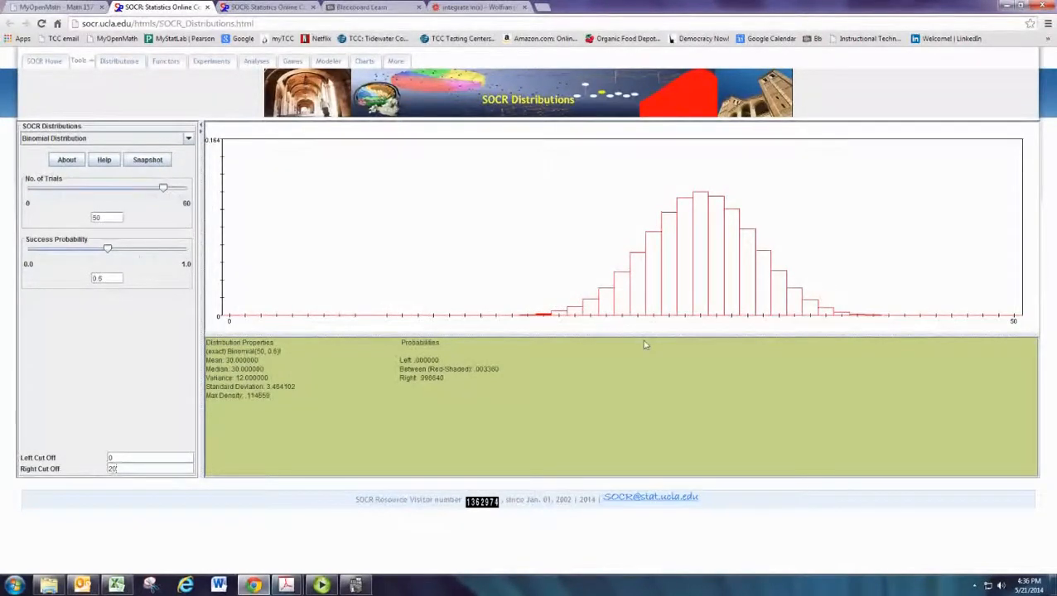
mouse_move(641, 342)
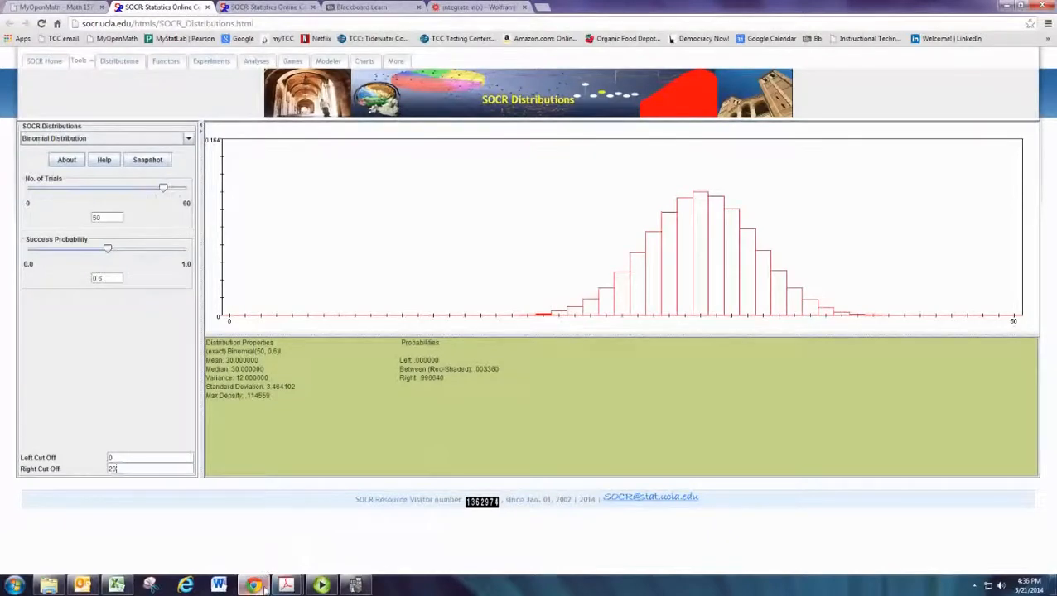
mouse_move(285, 585)
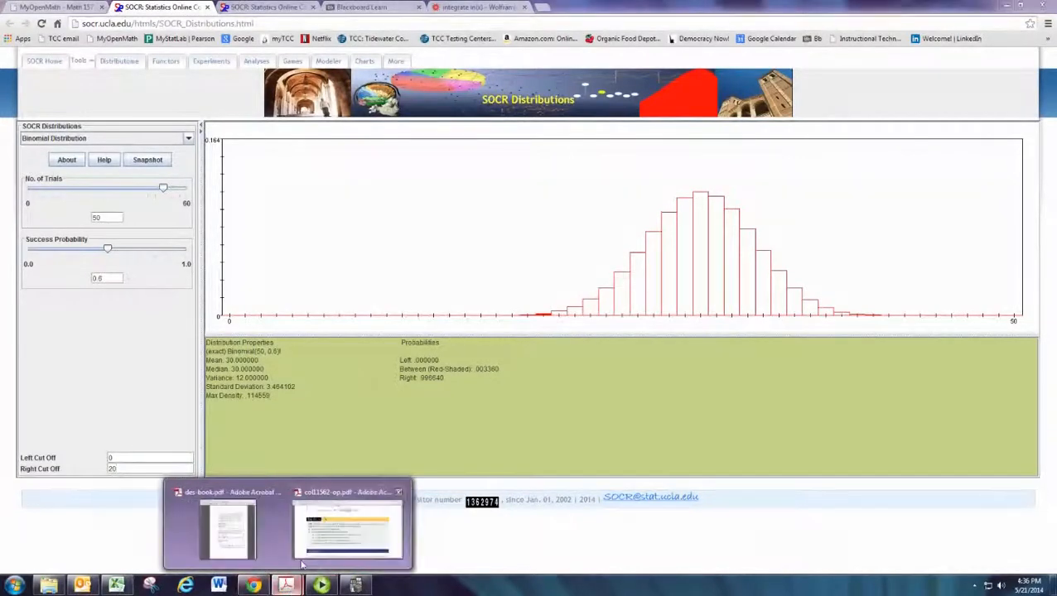
- Review the textbook problem again before shading the range 31 to 50
click(346, 530)
text(31)
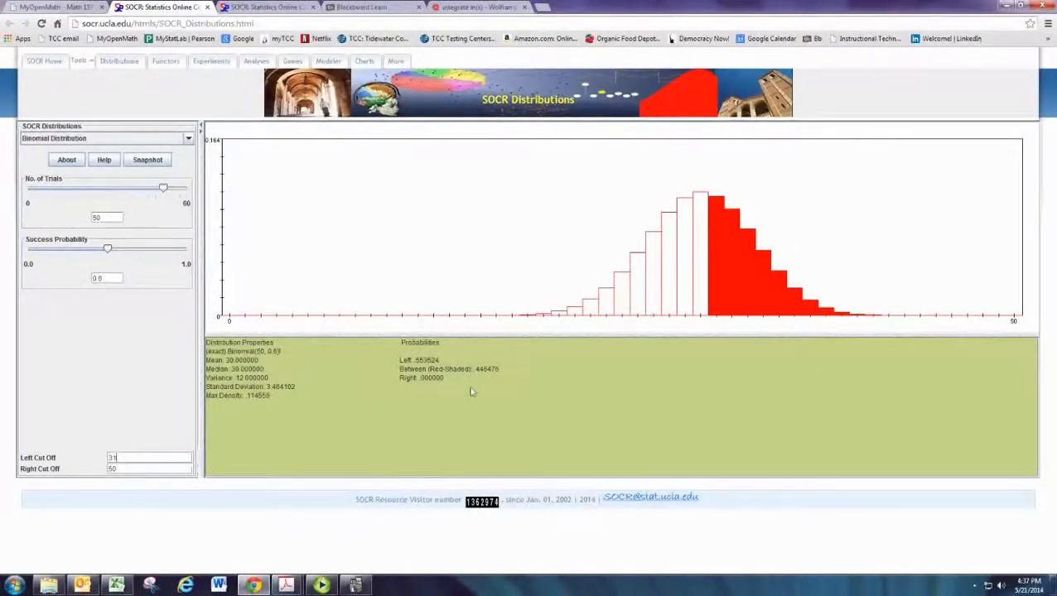
mouse_move(333, 484)
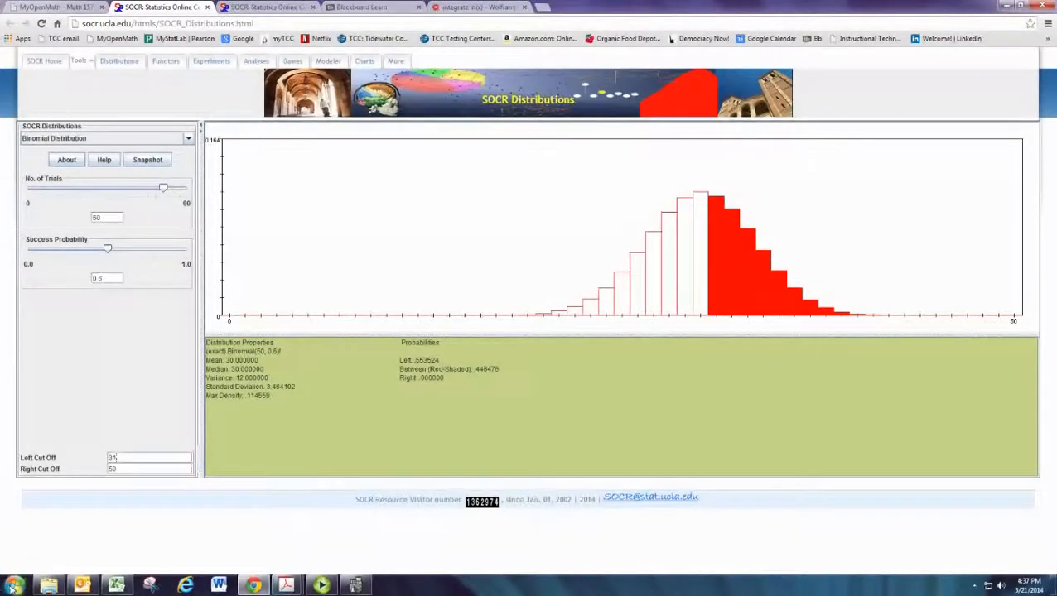
click(13, 585)
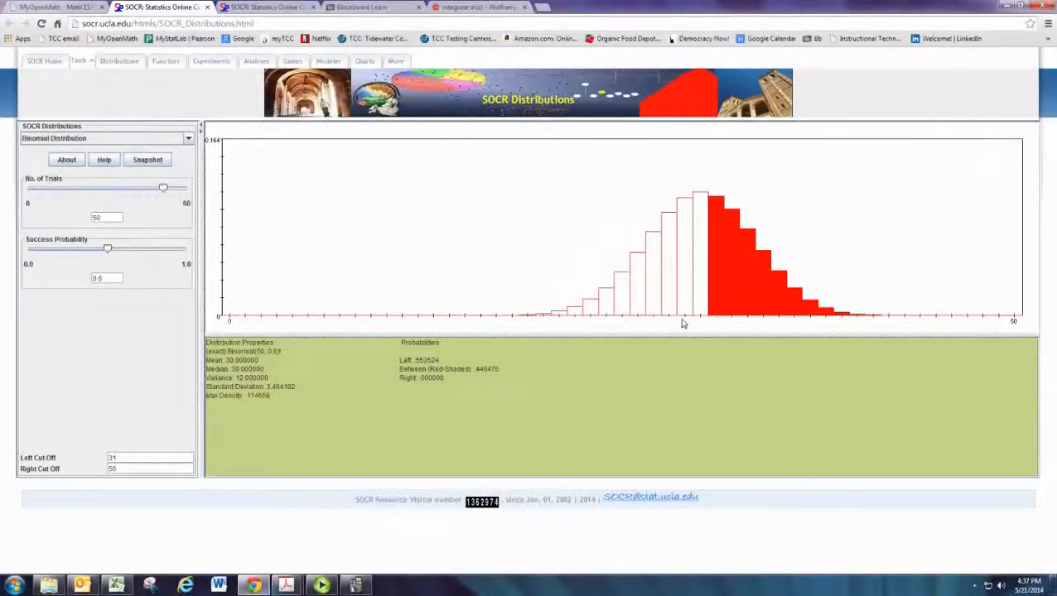
click(218, 585)
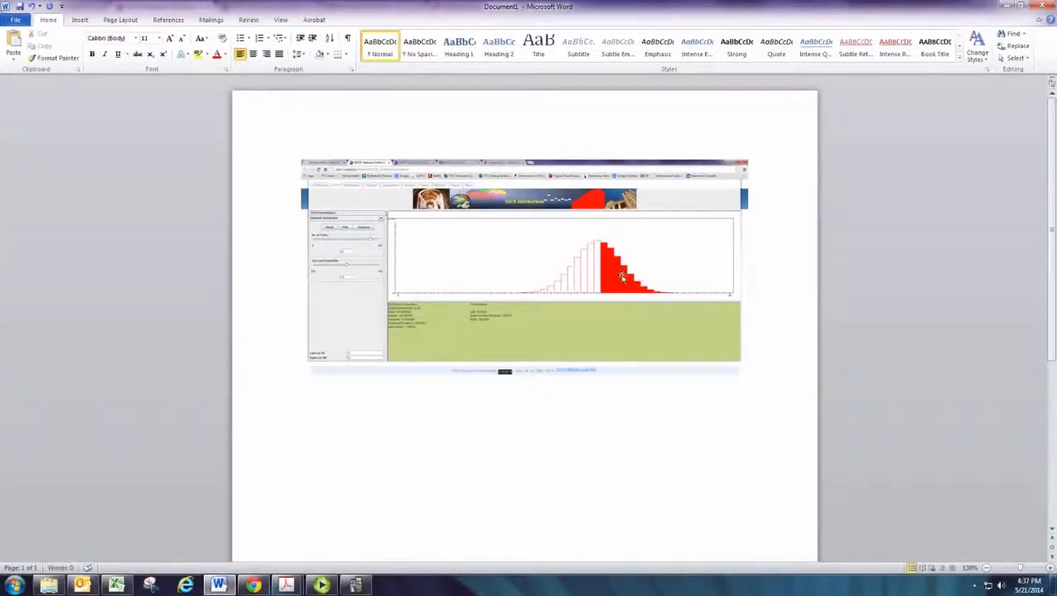
- Select the pasted SOCR binomial graph screenshot in the Word document
click(564, 257)
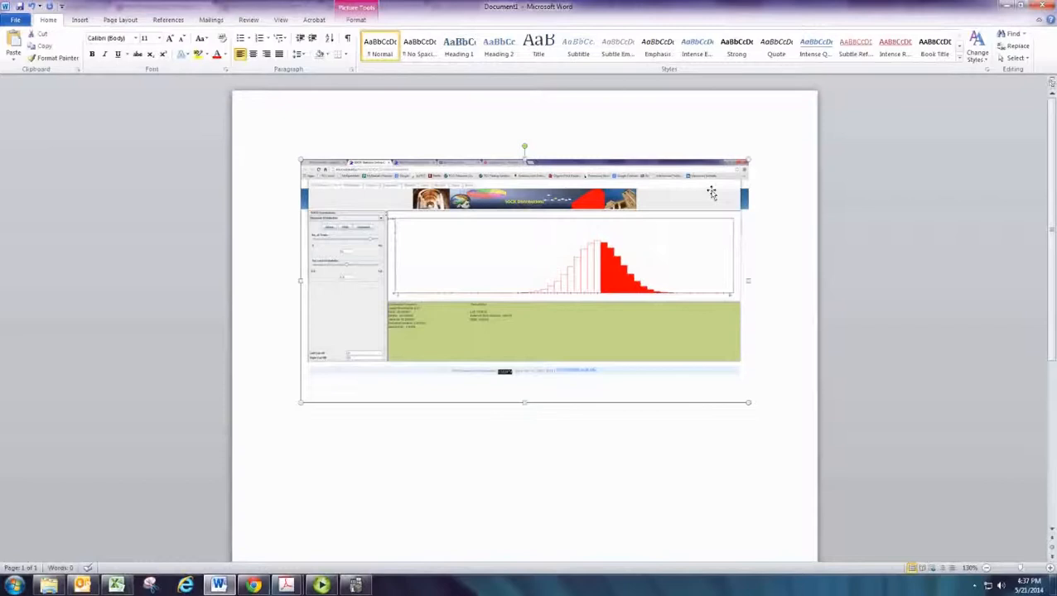